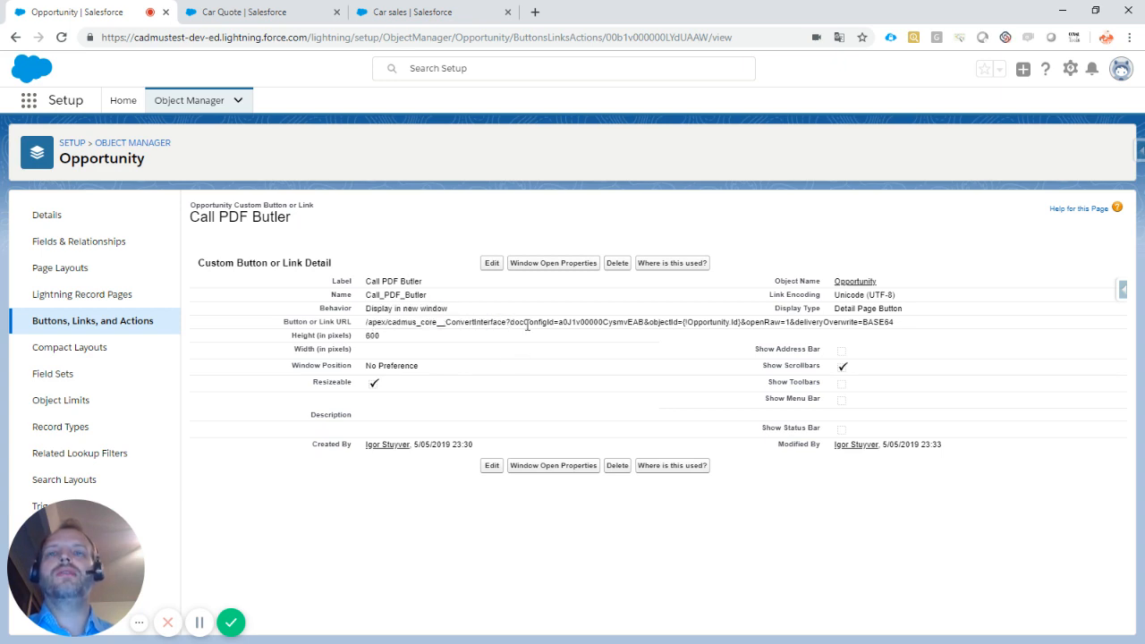
mouse_move(540, 349)
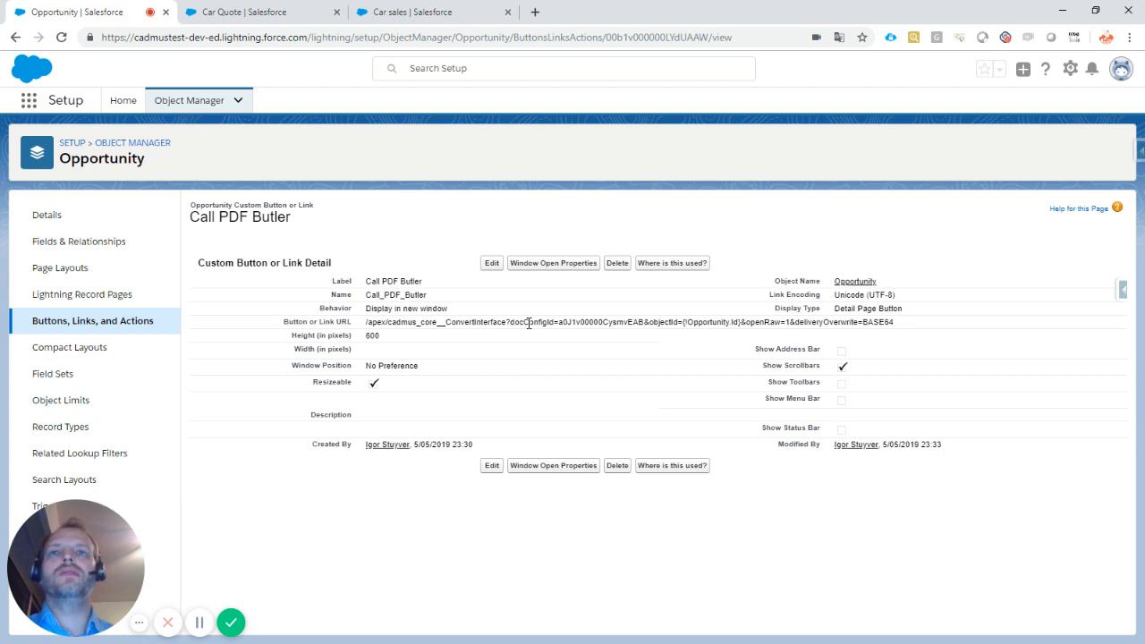
- Check the Car Quote doc config record ID in the button URL and return to the button details
double_click(531, 322)
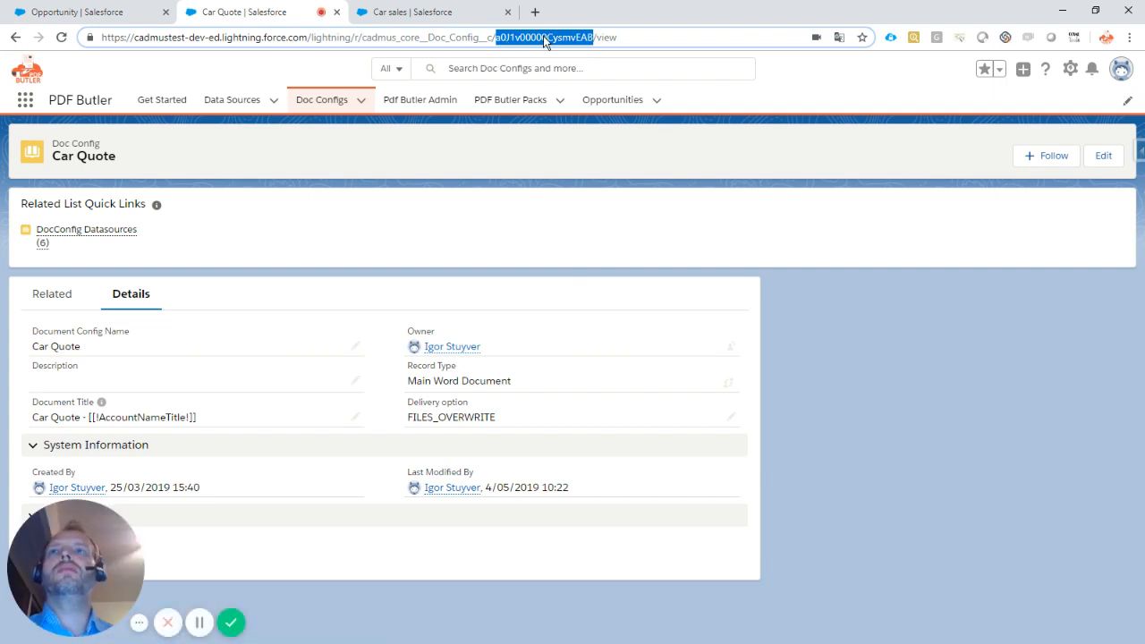
mouse_move(510, 100)
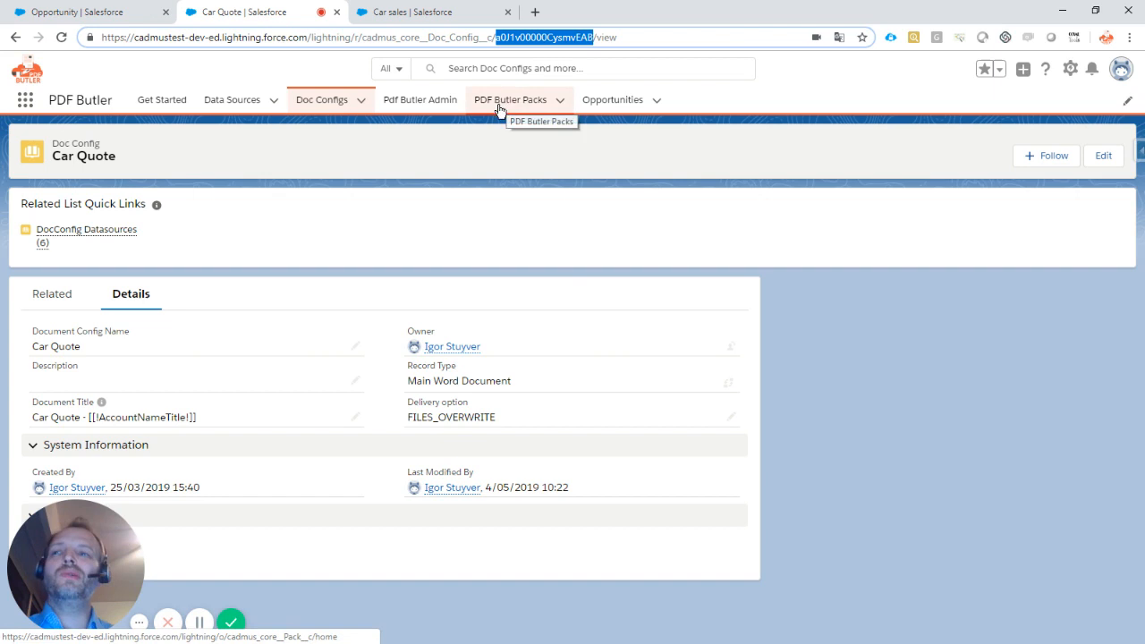
mouse_move(362, 143)
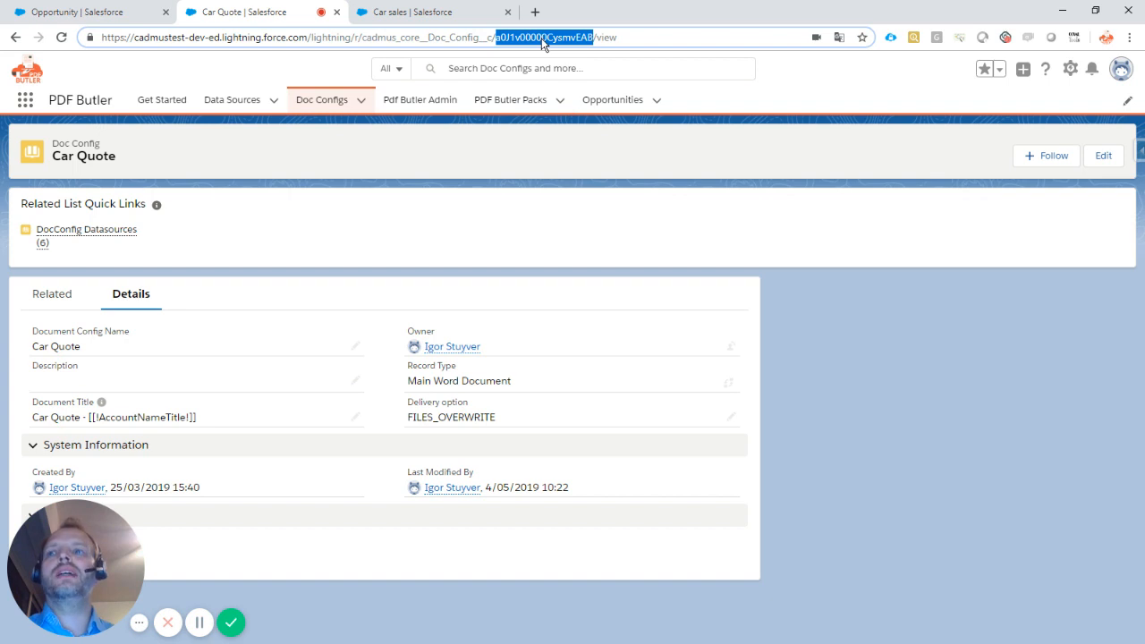
click(86, 10)
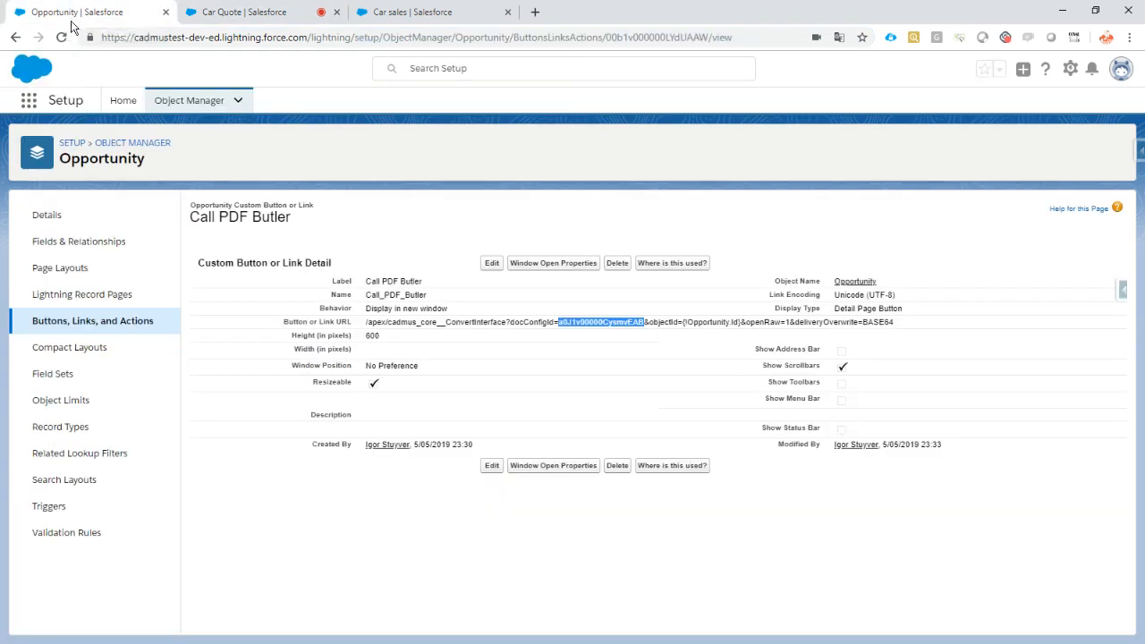
double_click(662, 323)
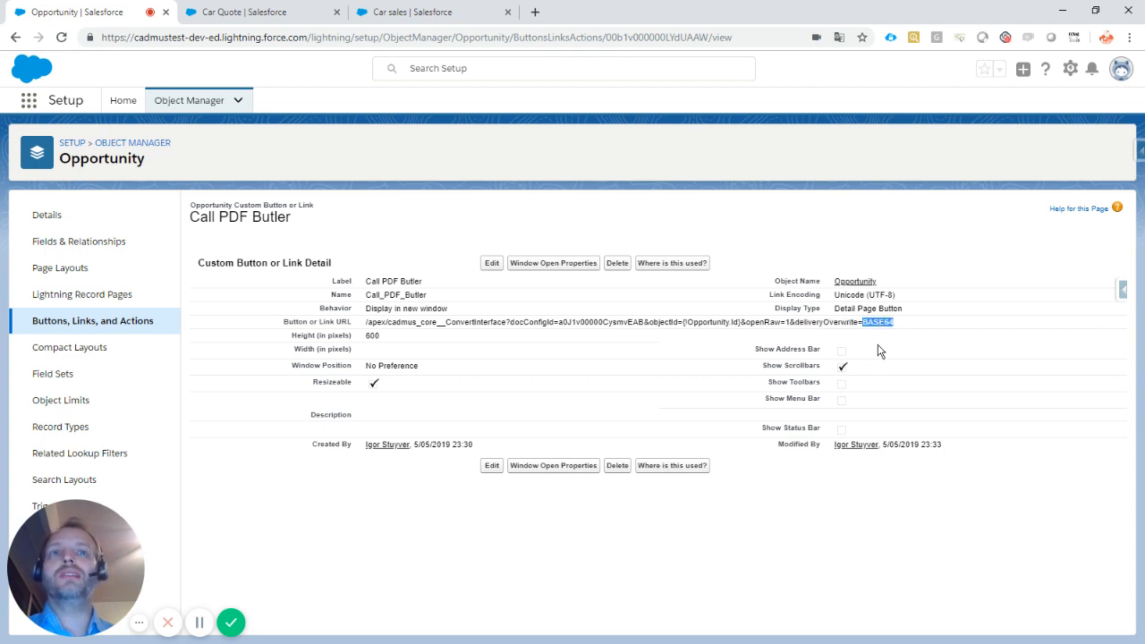
mouse_move(875, 353)
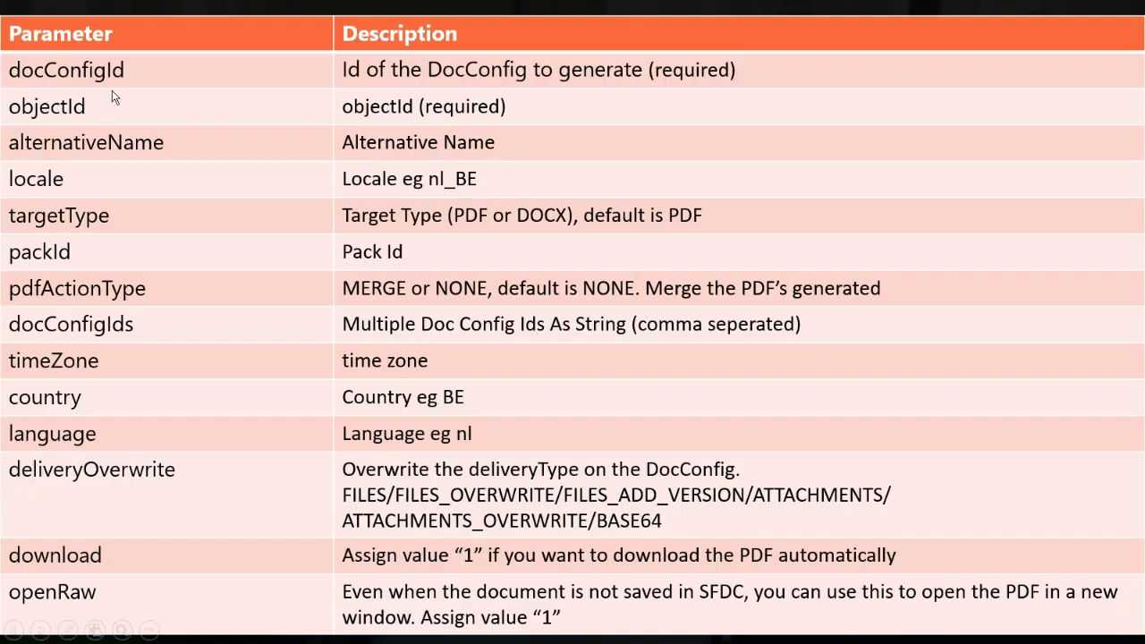
mouse_move(129, 100)
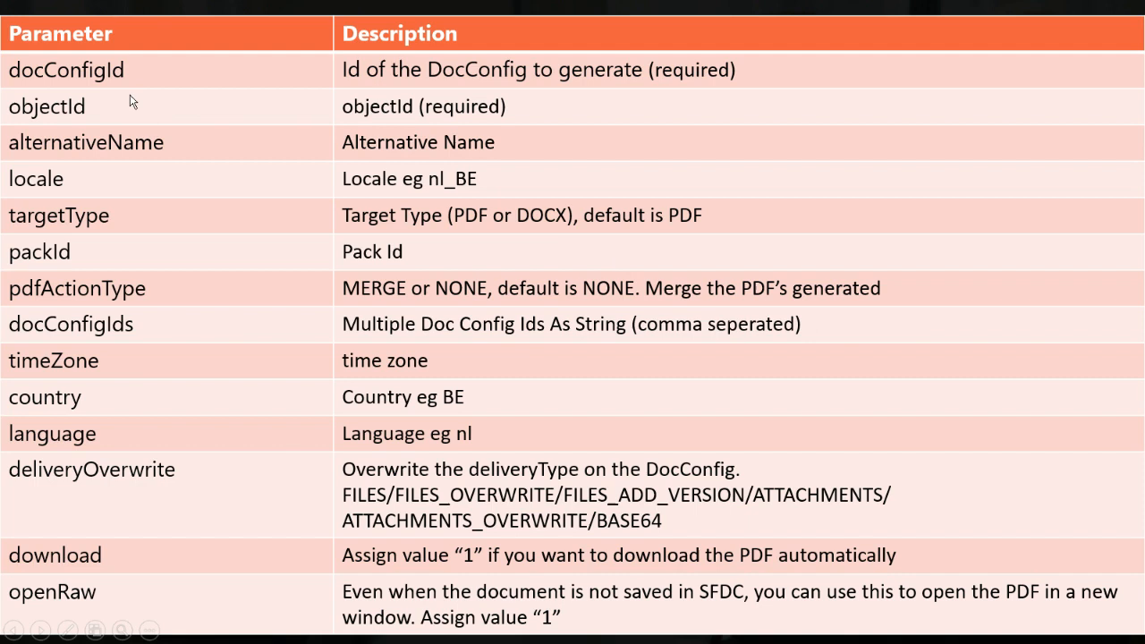
mouse_move(204, 118)
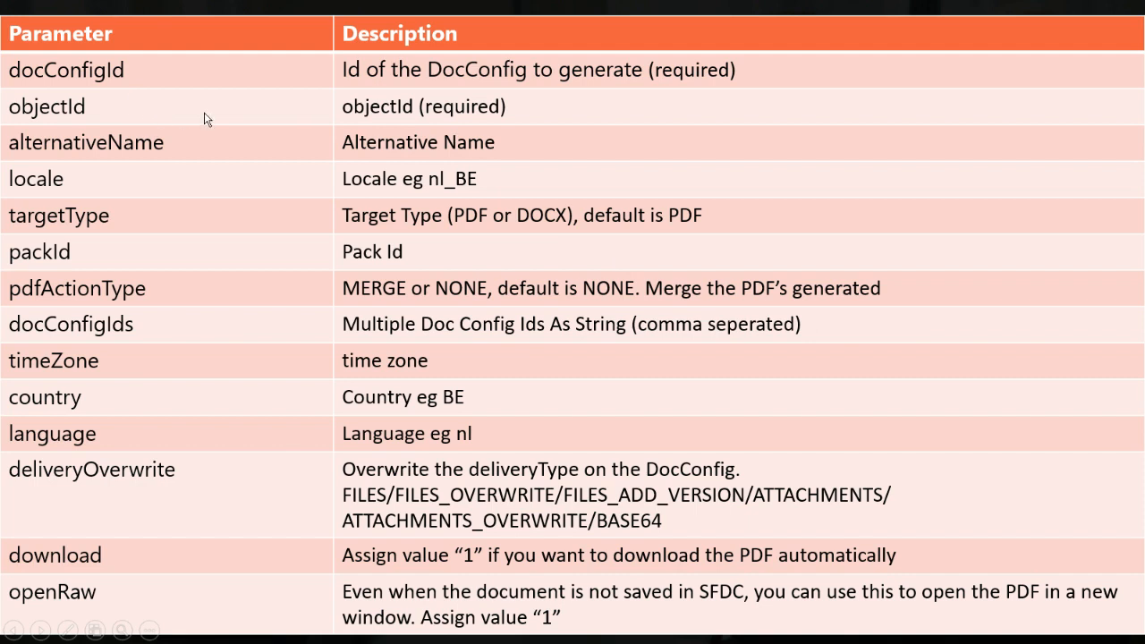
mouse_move(240, 229)
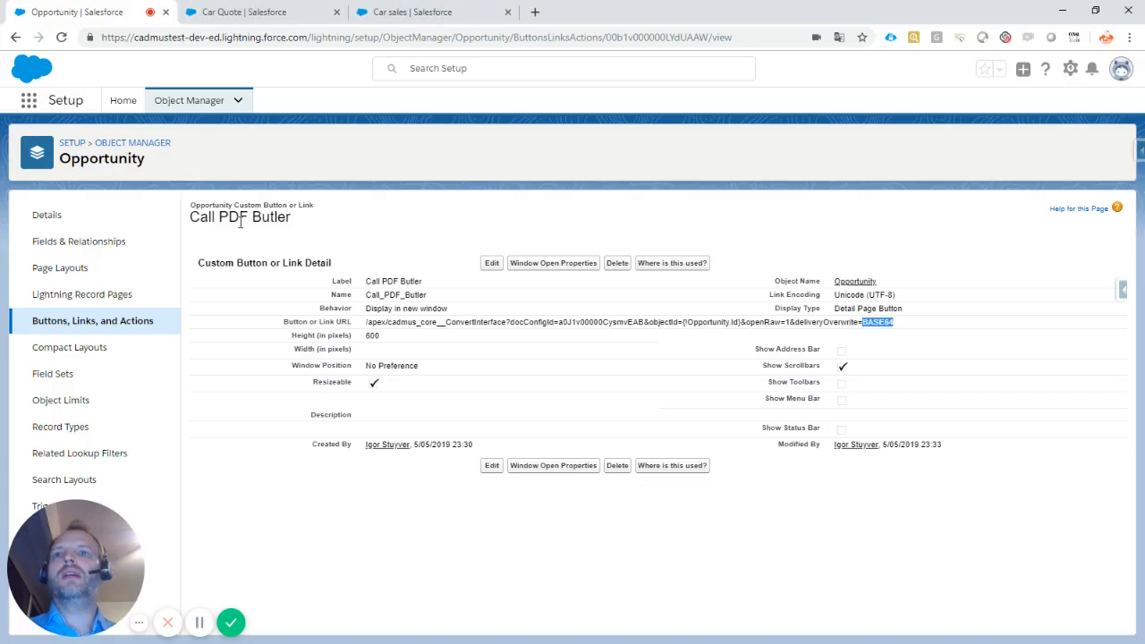
mouse_move(283, 125)
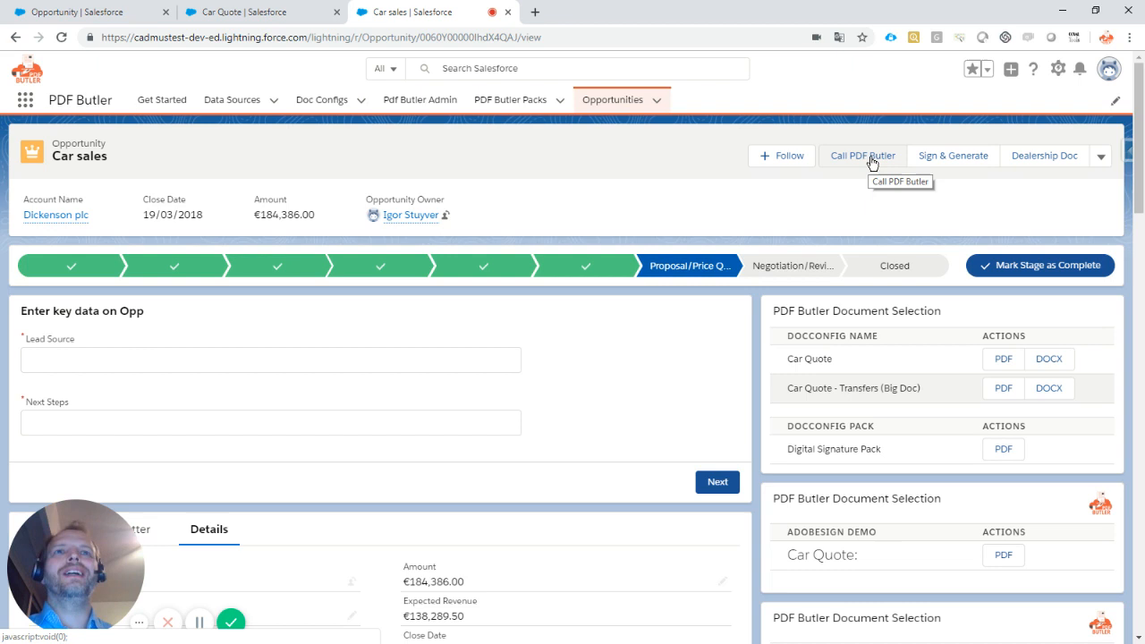
- Generate the Car Quote order-form PDF for Dickenson plc via Call PDF Butler
click(863, 153)
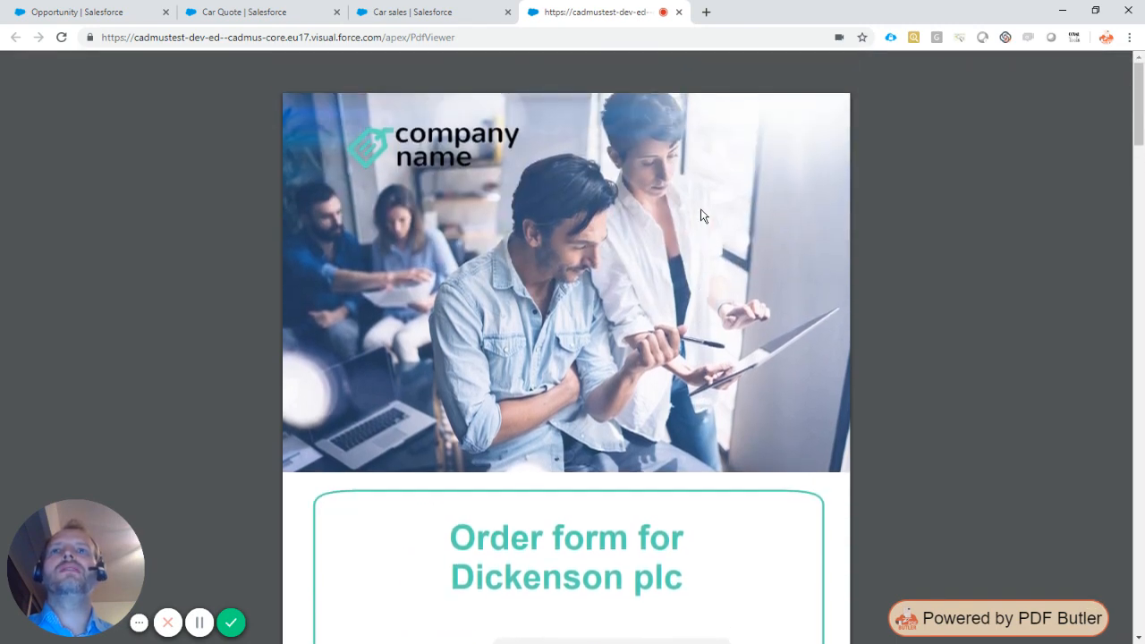
scroll(down, 3)
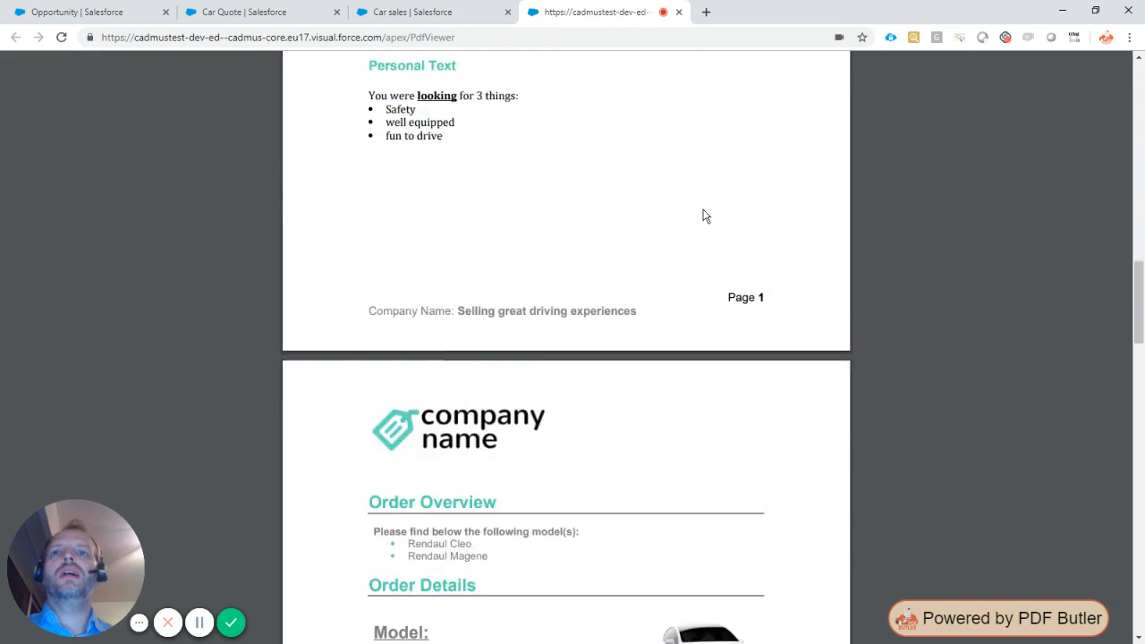
scroll(down, 3)
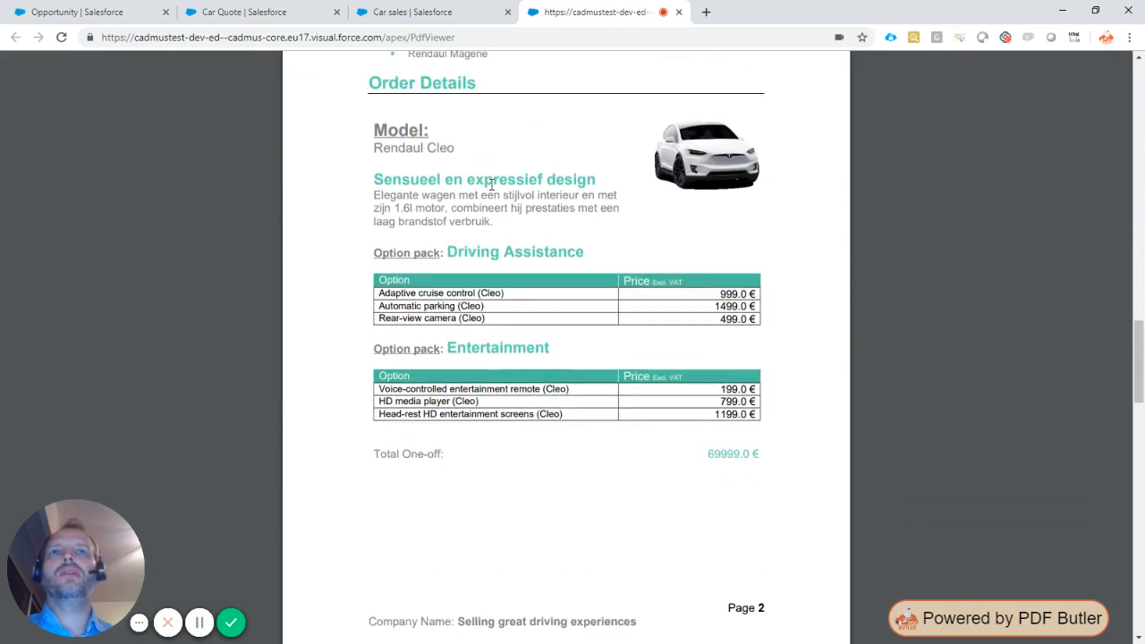
drag(374, 129, 501, 197)
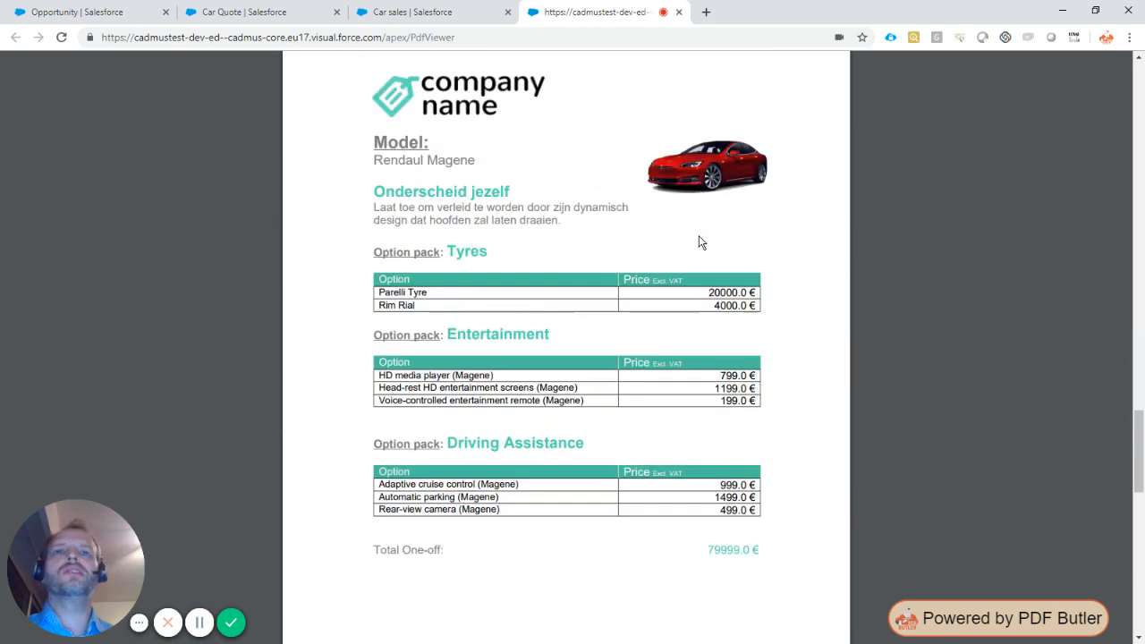
scroll(down, 3)
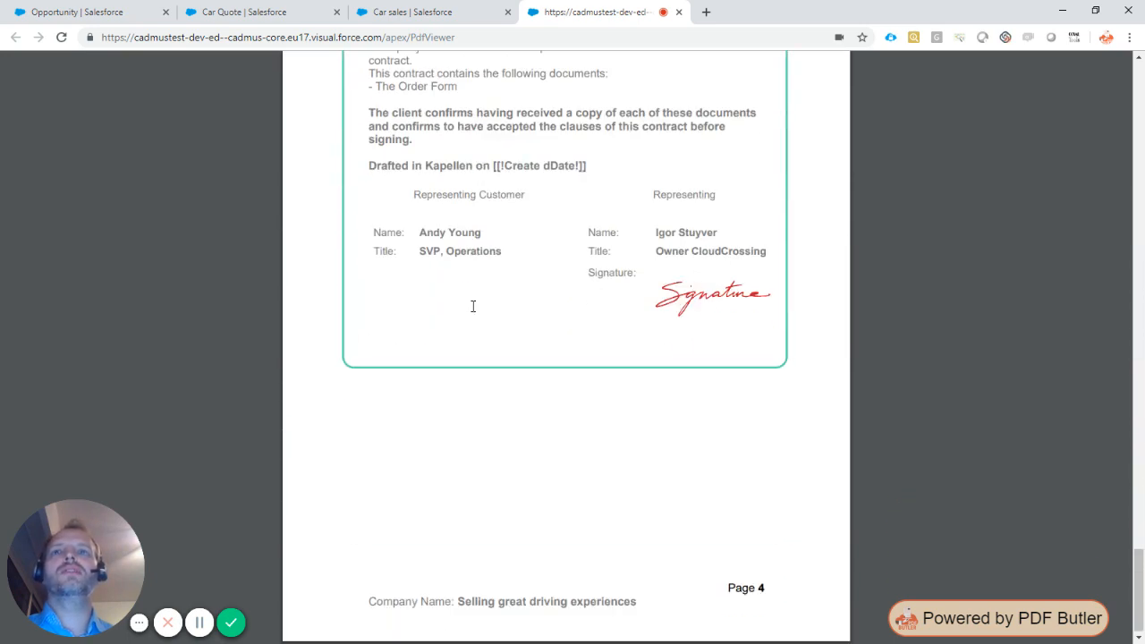